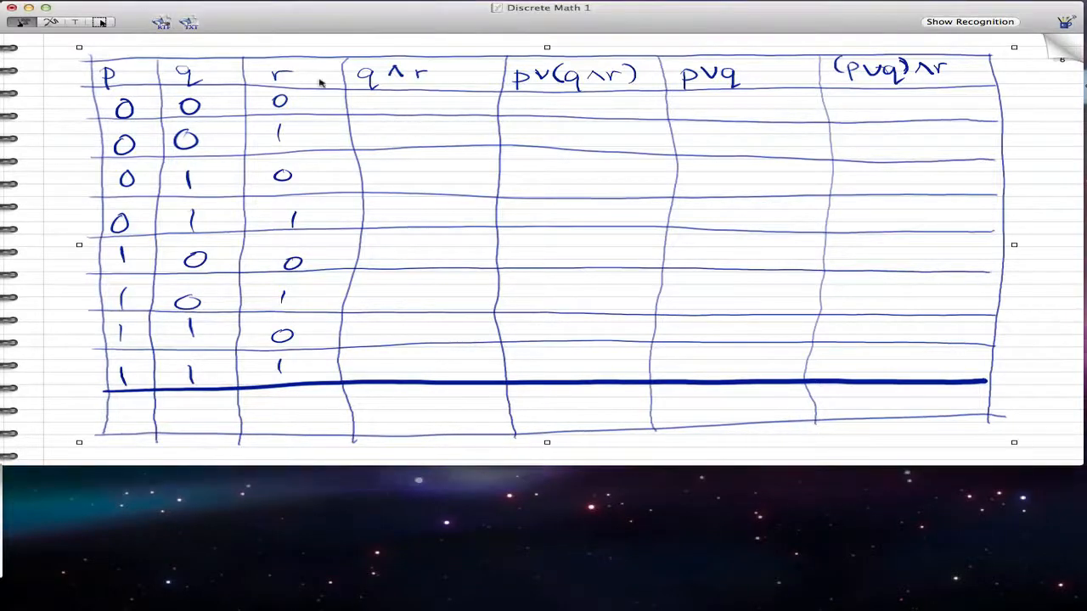
mouse_move(139, 303)
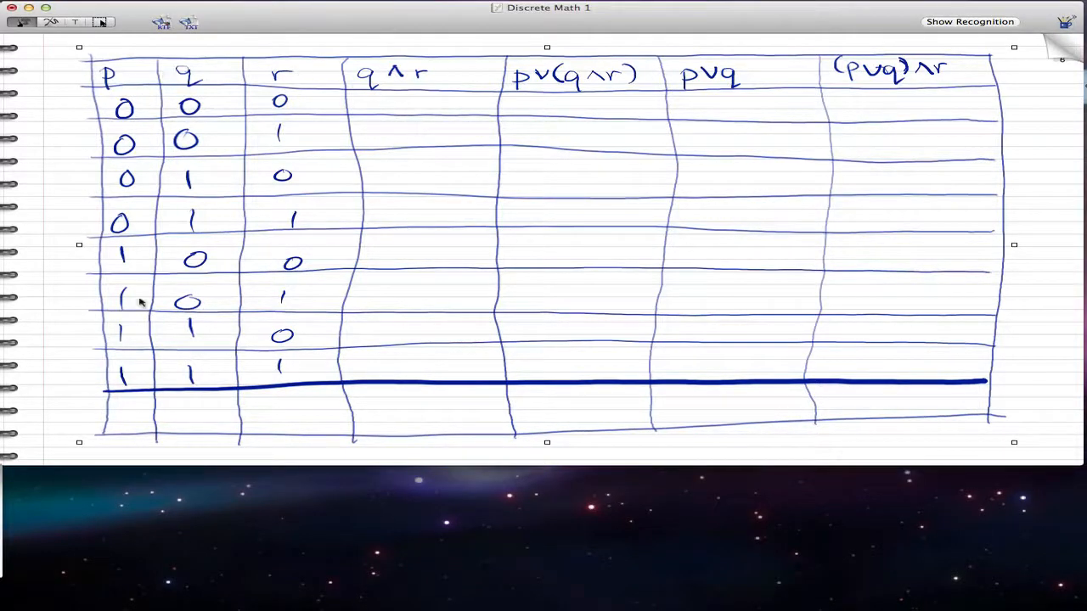
mouse_move(262, 352)
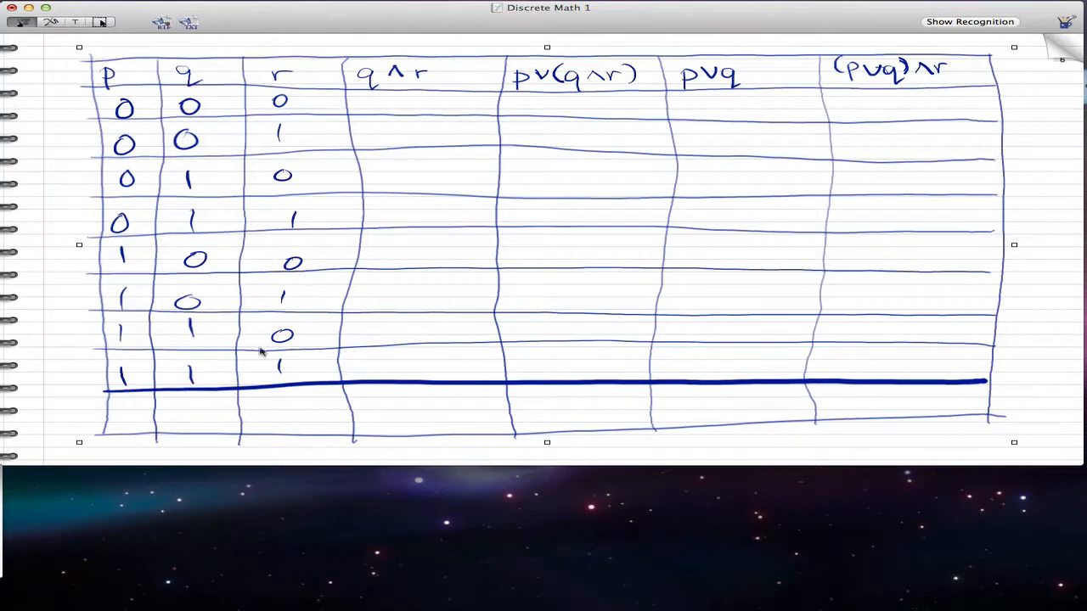
mouse_move(153, 119)
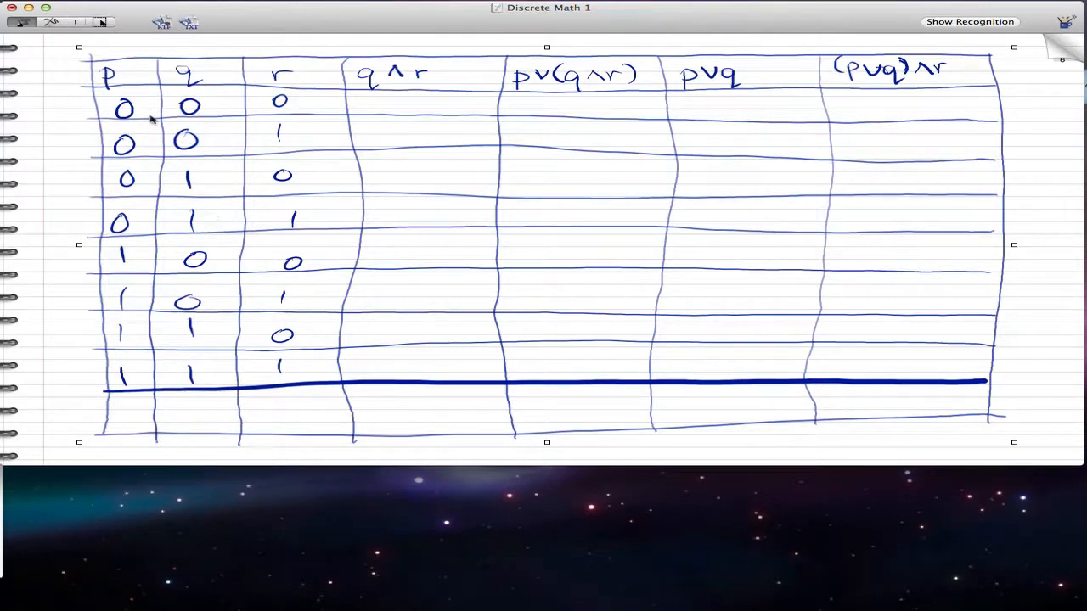
mouse_move(219, 61)
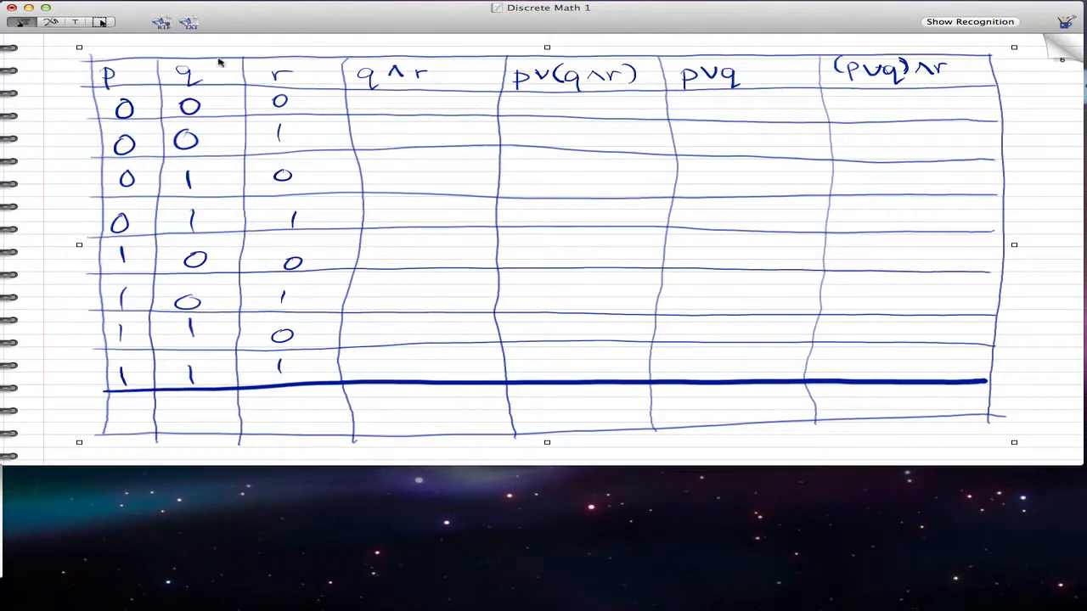
- Handwrite the q∧r values 0, 0, 0, 1, 0, 0, 0, 1 down the fourth column
left_click_drag(387, 102, 399, 110)
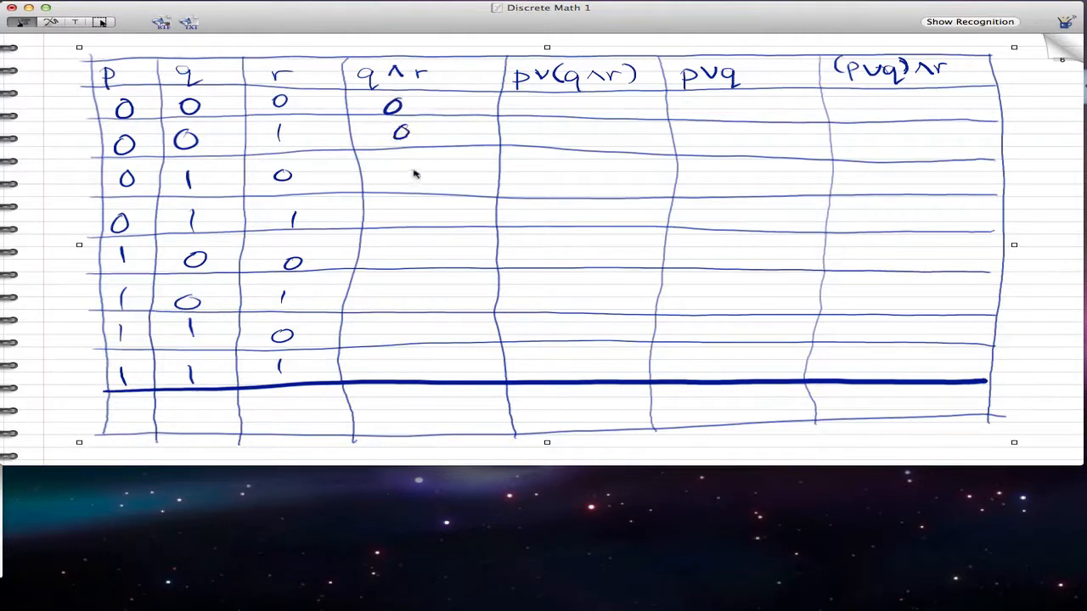
left_click(412, 175)
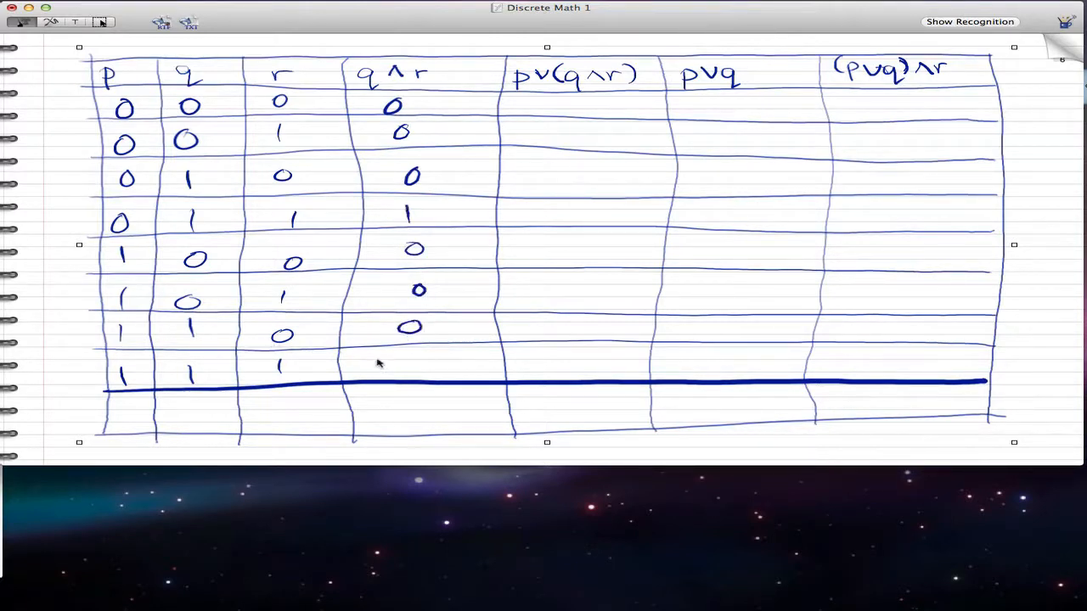
left_click_drag(394, 357, 407, 377)
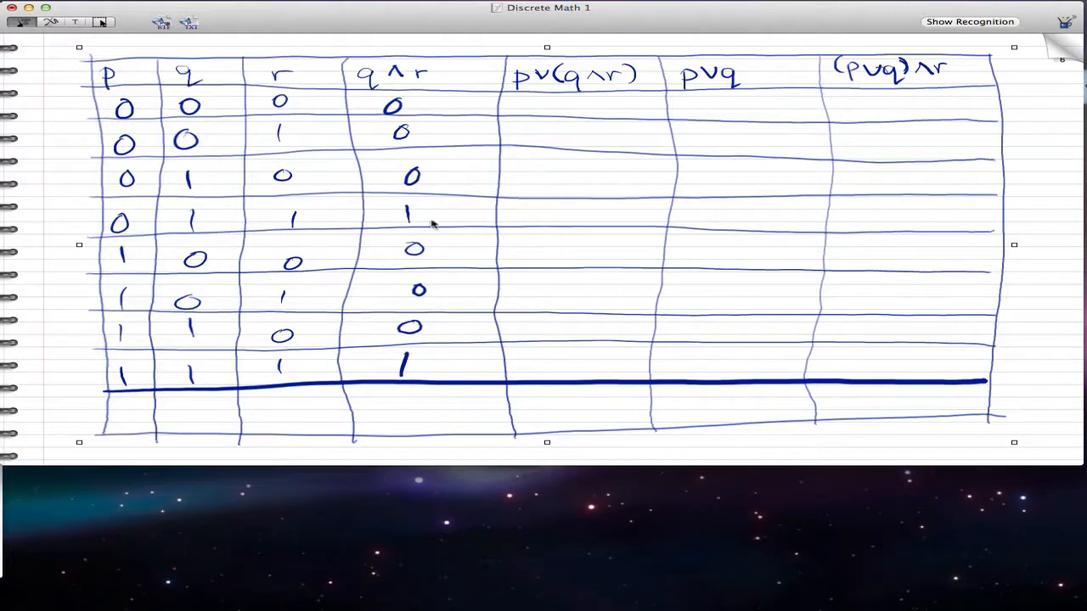
mouse_move(421, 234)
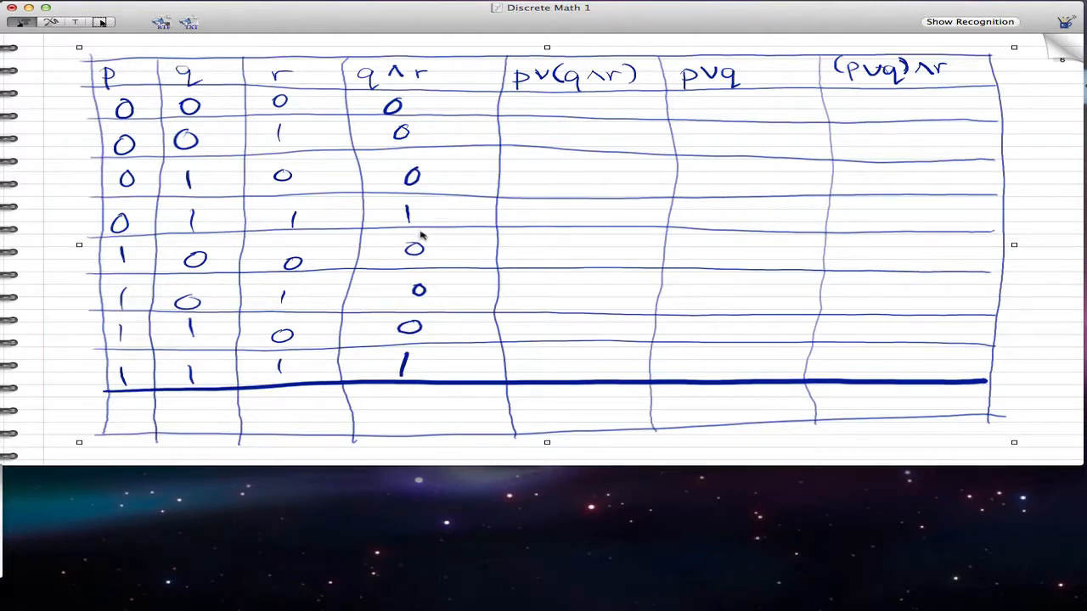
mouse_move(560, 102)
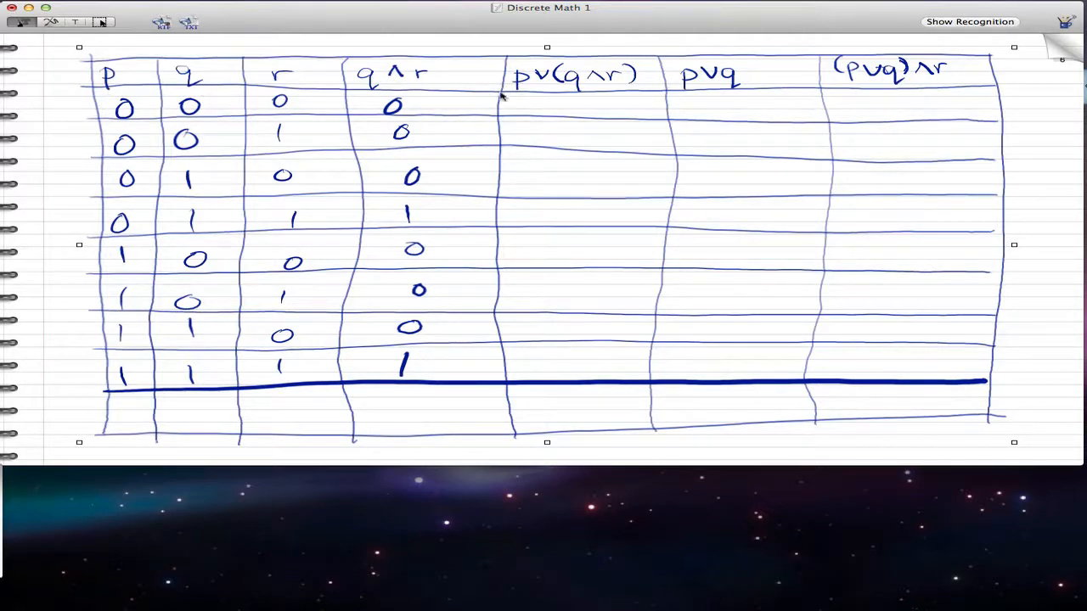
mouse_move(557, 105)
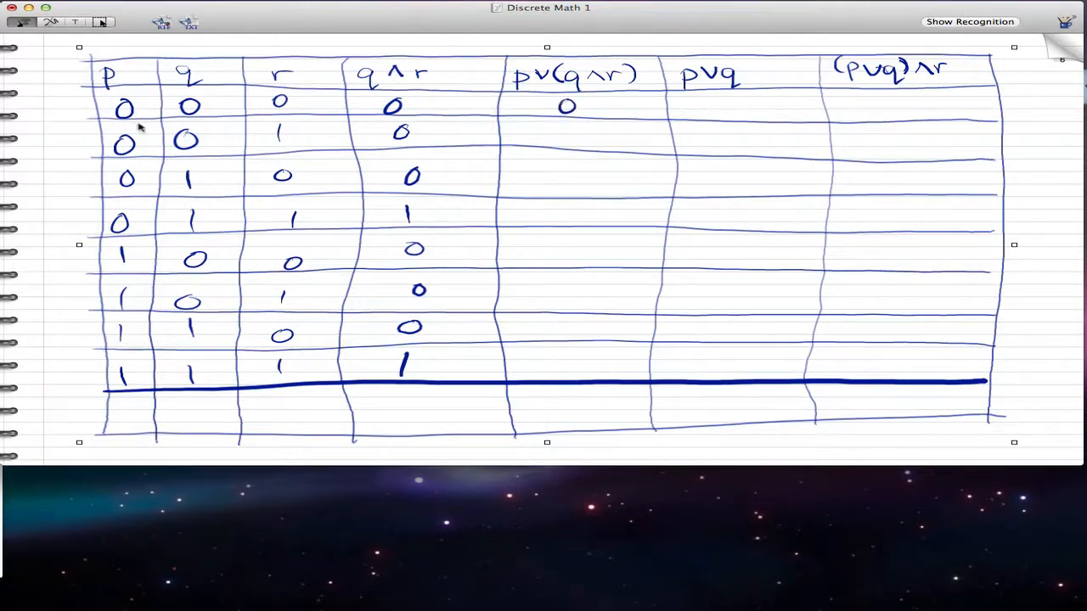
- Handwrite the p∨(q∧r) values 0, 0, 0, 1, 1, 1 down the fifth column
left_click(557, 136)
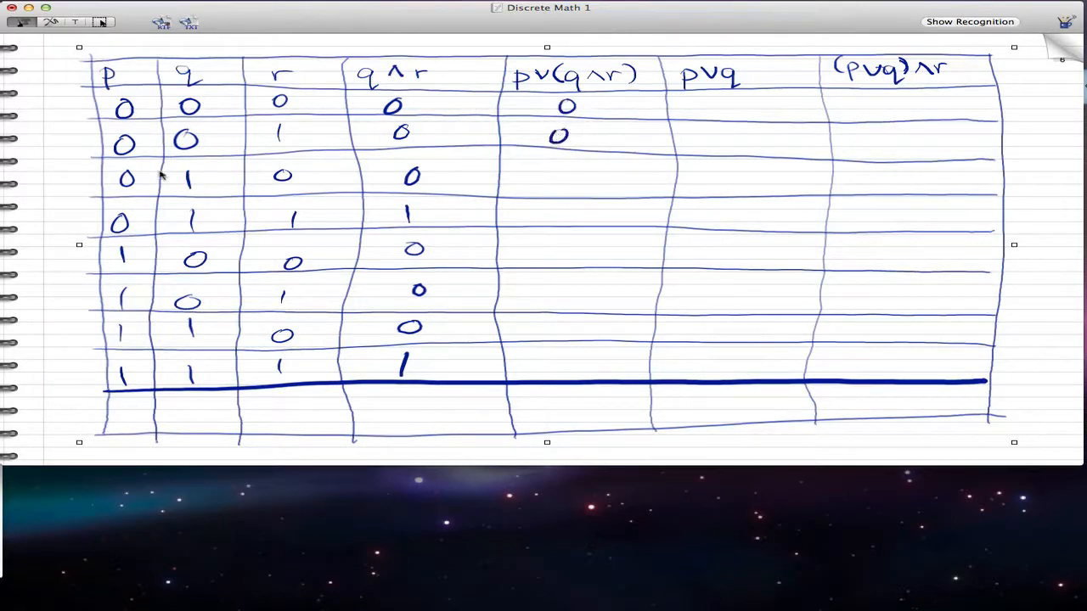
left_click(557, 177)
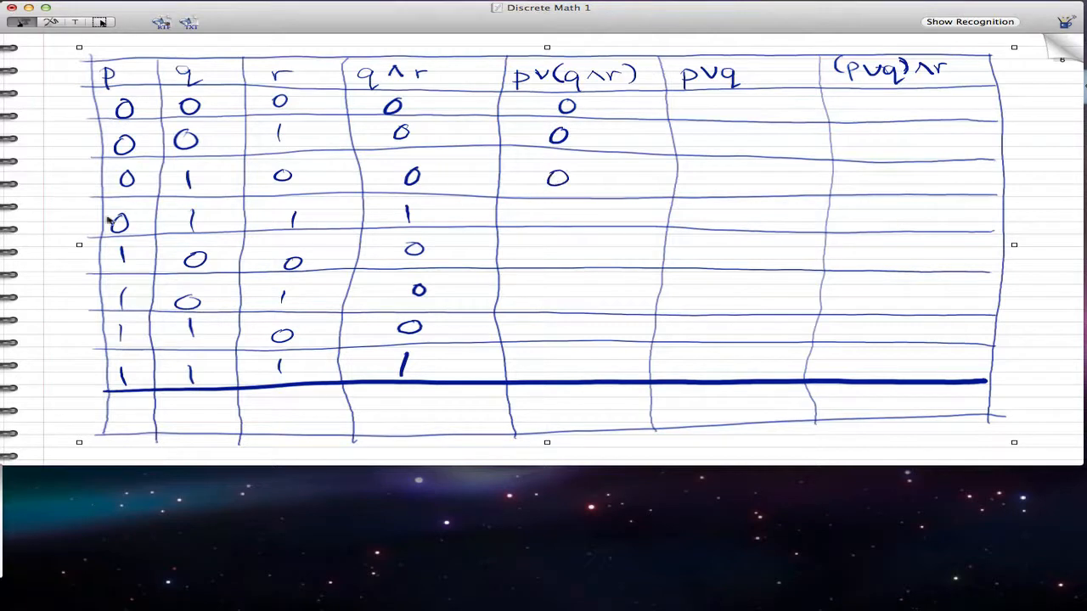
left_click_drag(552, 204, 561, 224)
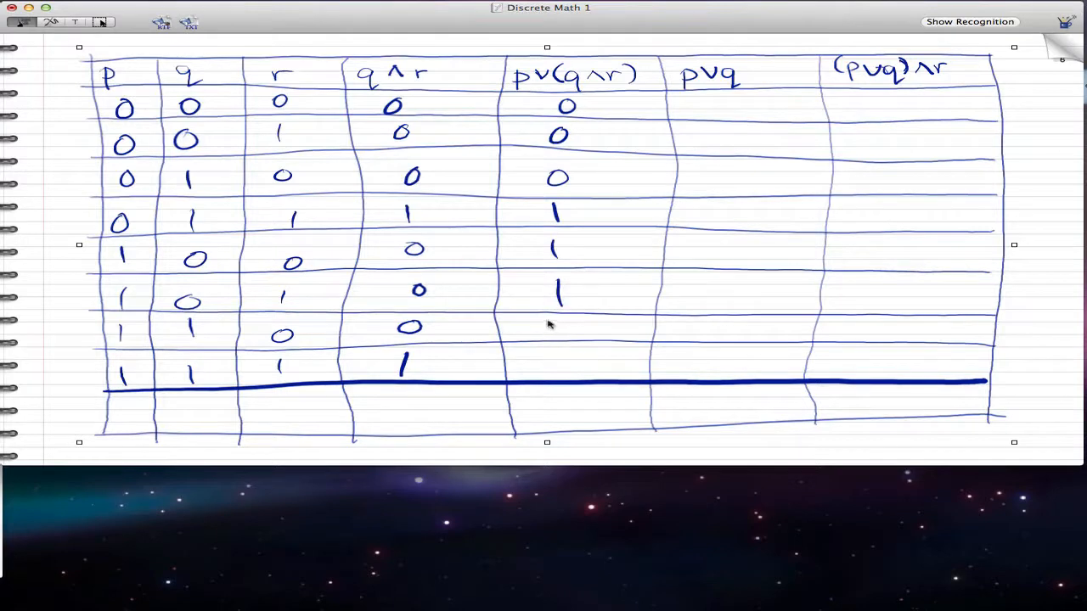
left_click(552, 326)
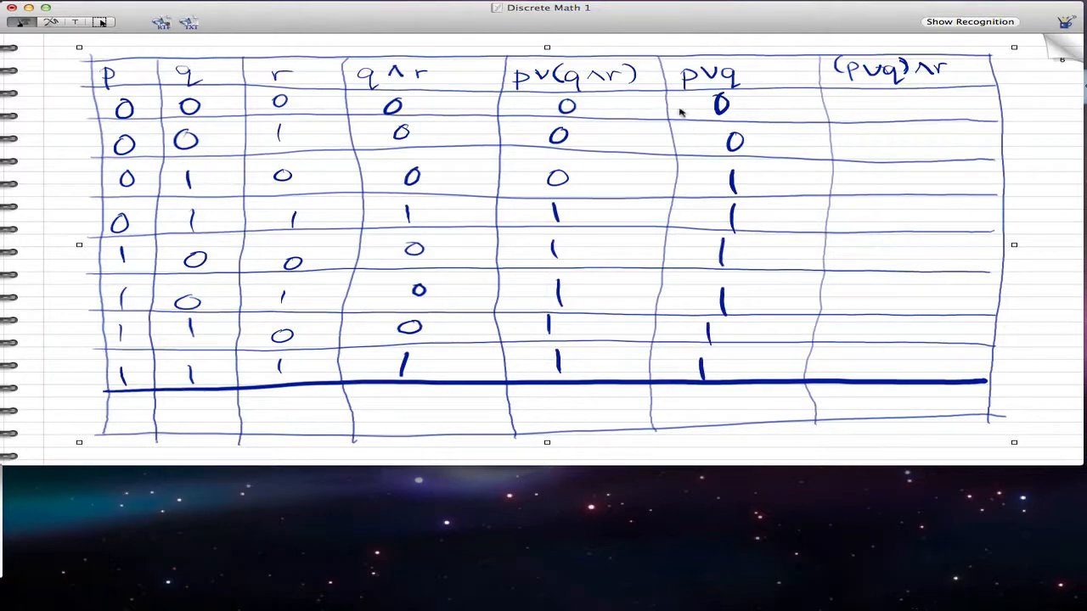
mouse_move(319, 85)
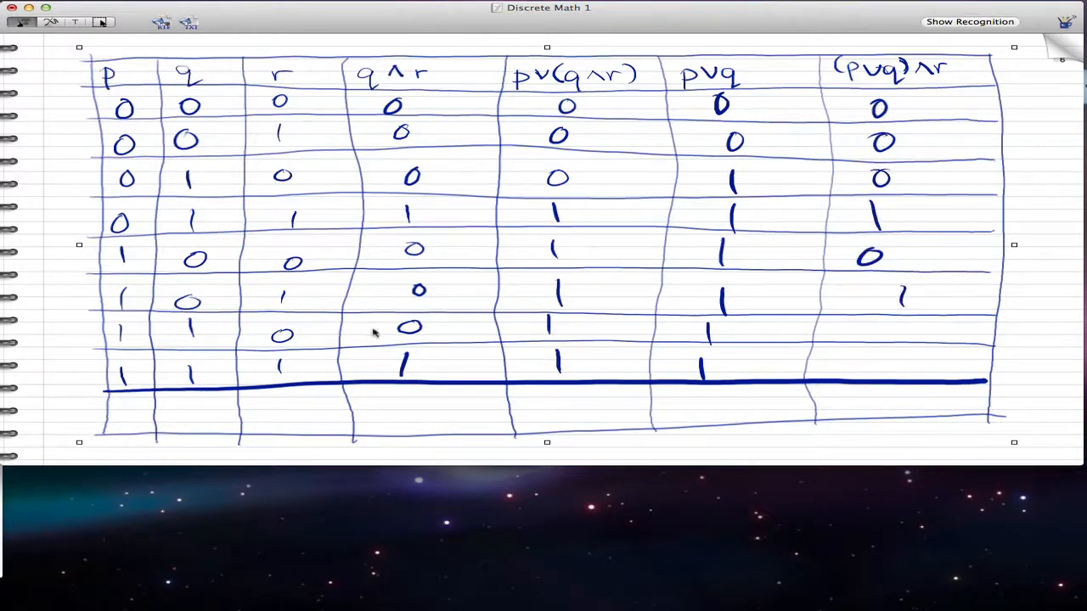
mouse_move(474, 331)
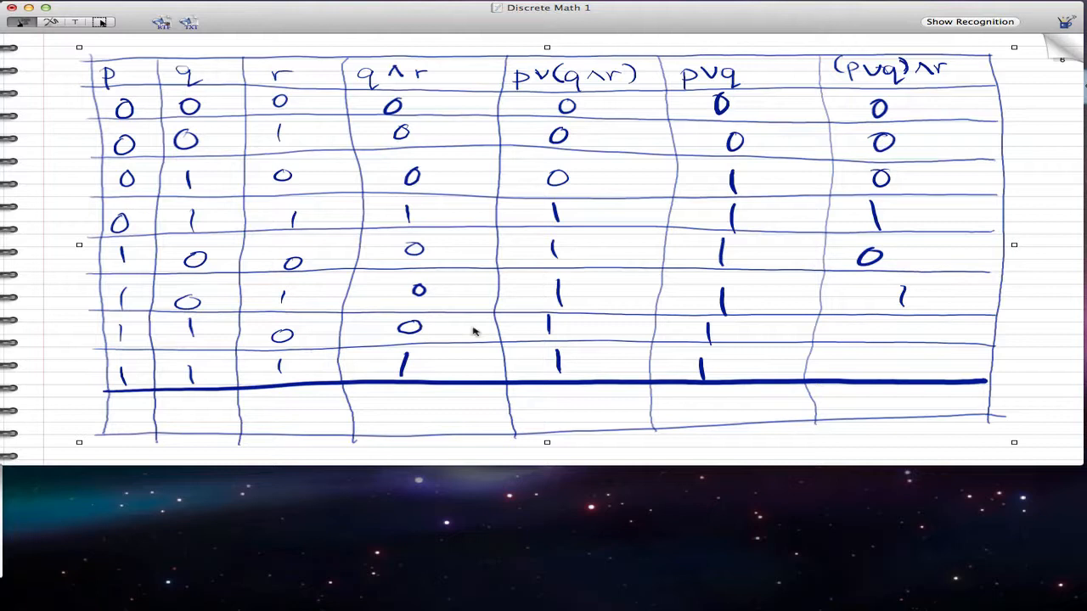